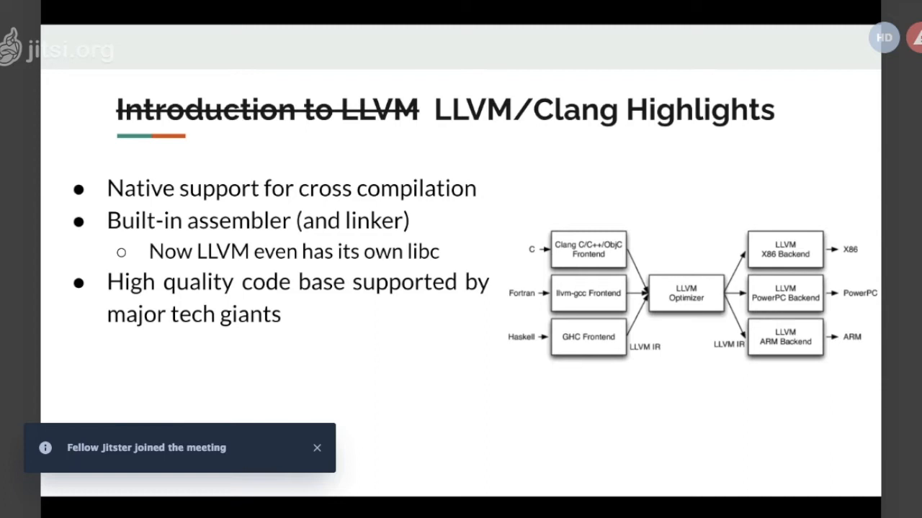
Share the Google Slides editor, open on slide 7, with the Jitsi meeting.
left_click(316, 447)
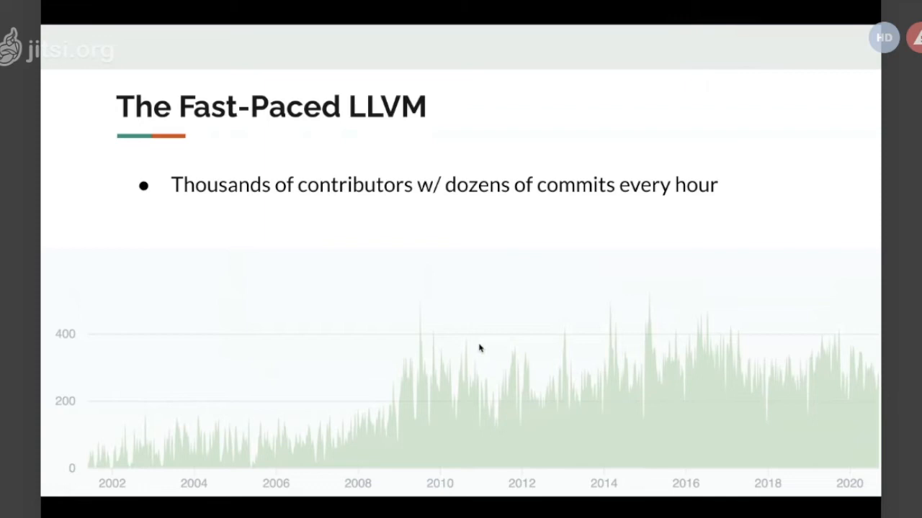
mouse_move(843, 365)
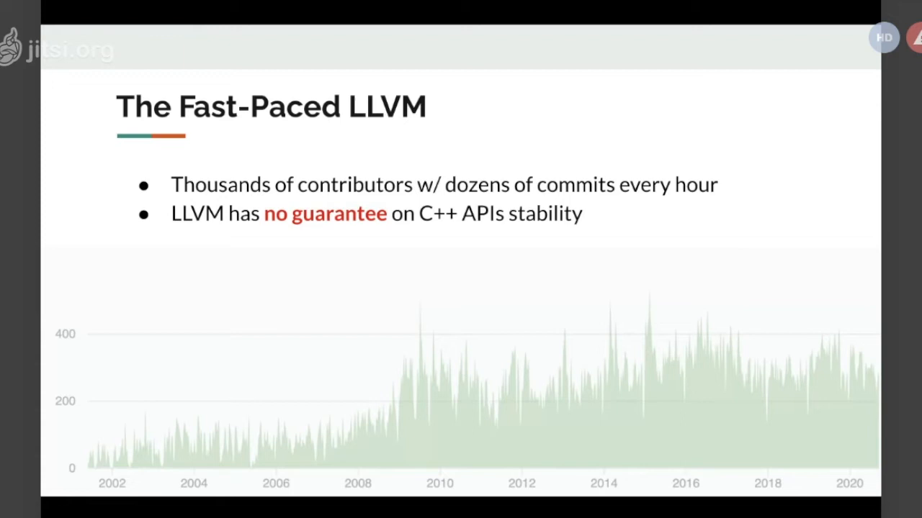
mouse_move(756, 224)
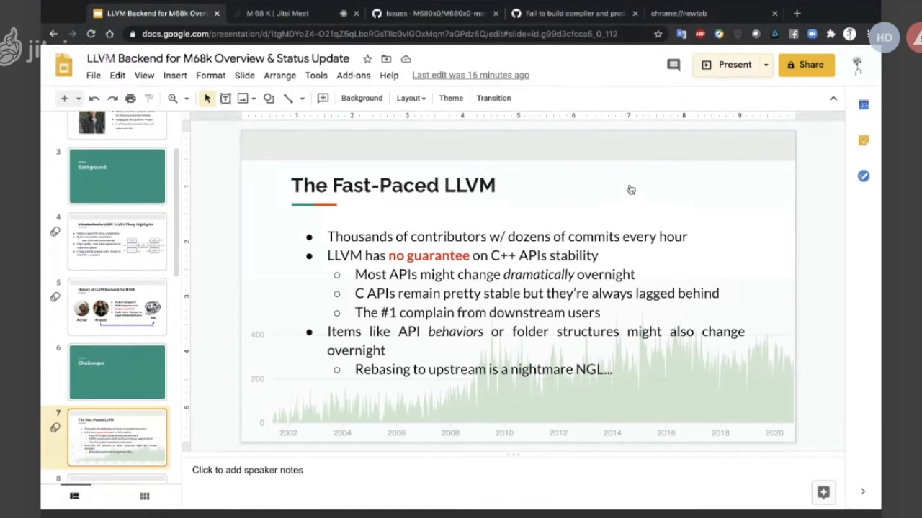
left_click(728, 65)
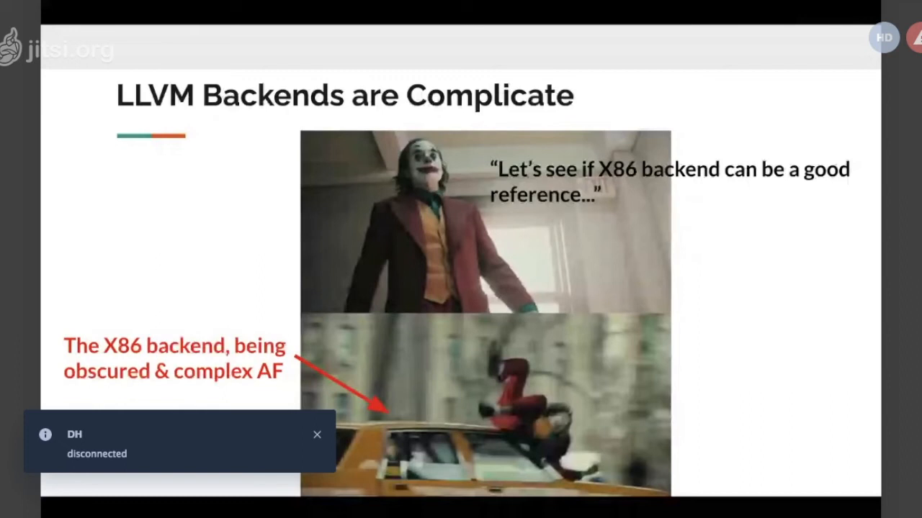
left_click(317, 435)
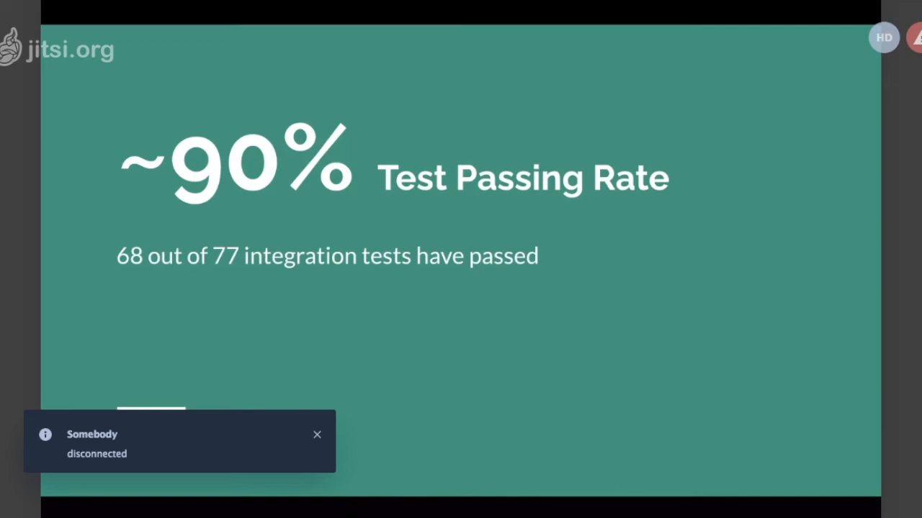
left_click(317, 434)
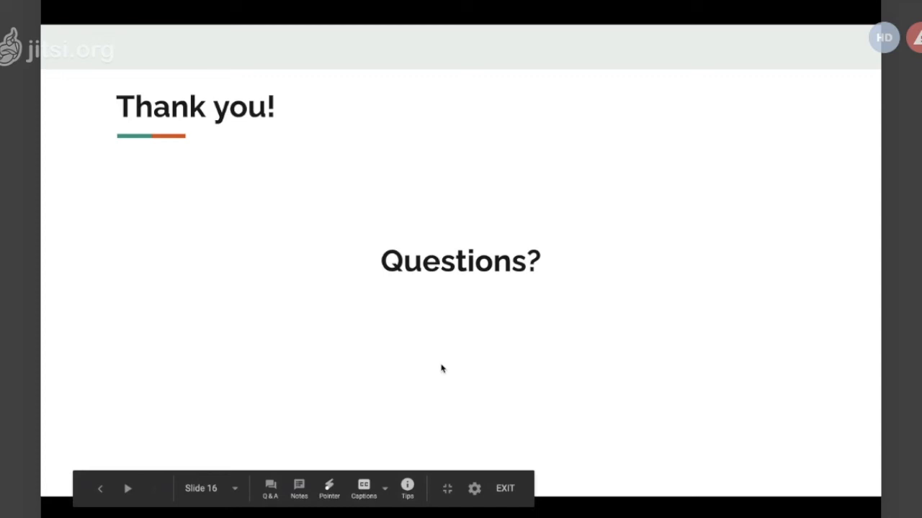
left_click(504, 488)
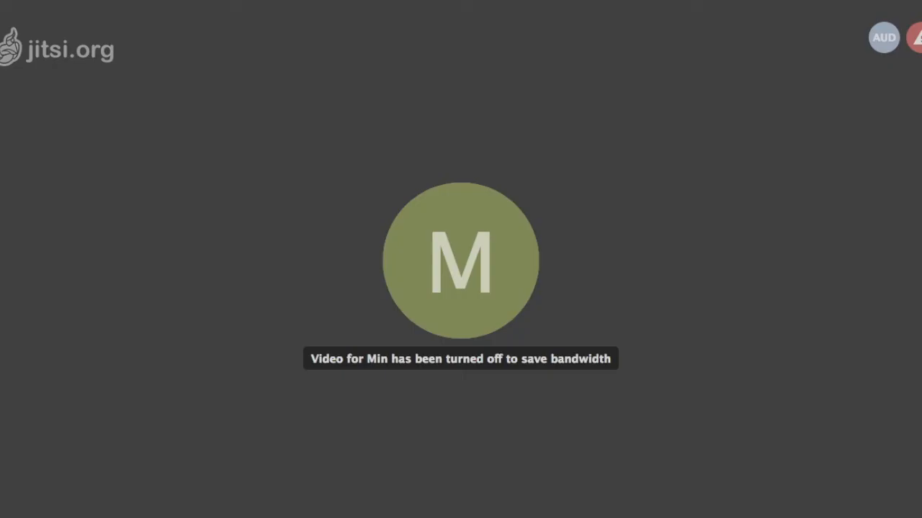
mouse_move(461, 490)
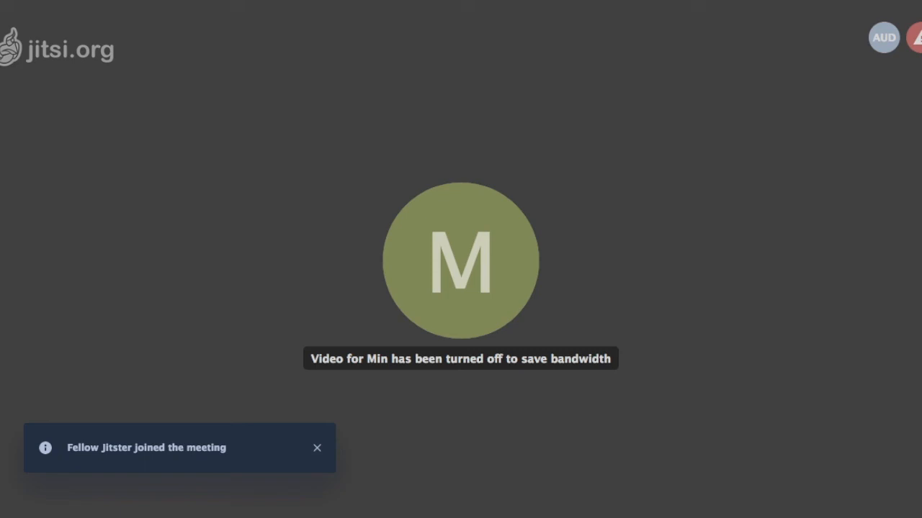
left_click(316, 447)
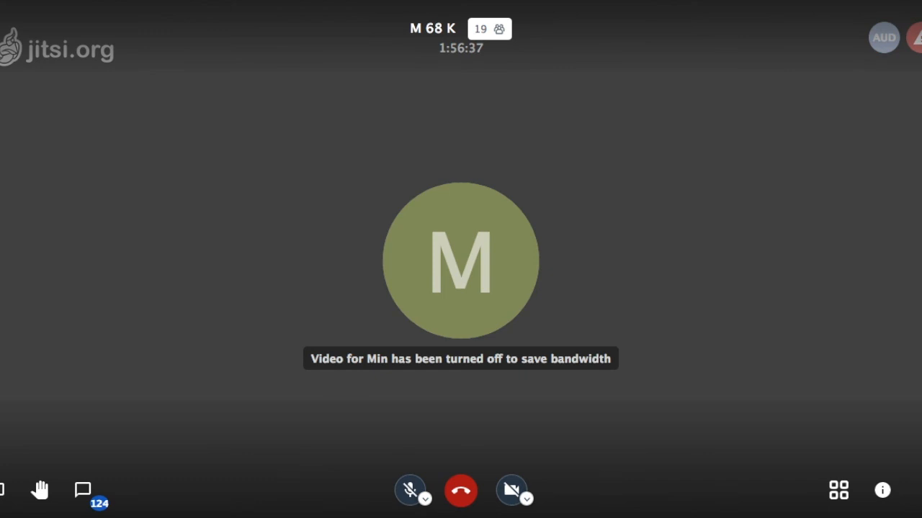
mouse_move(461, 259)
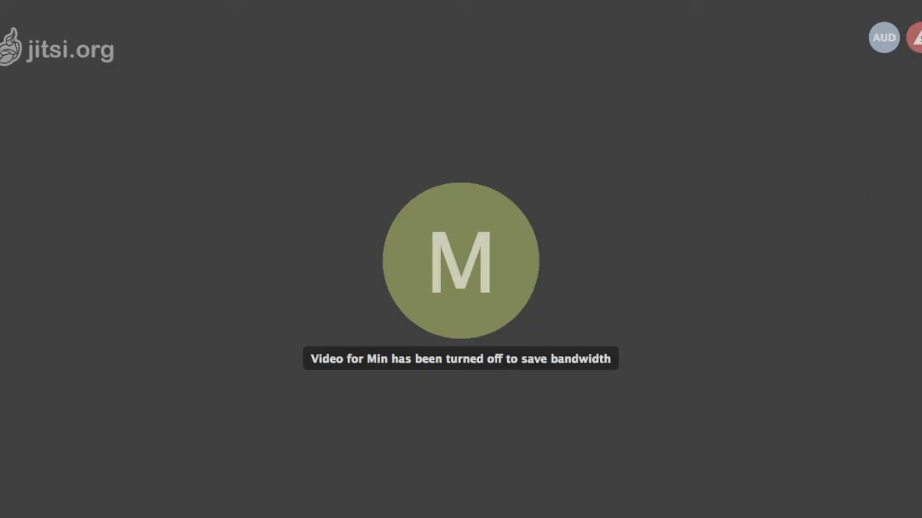